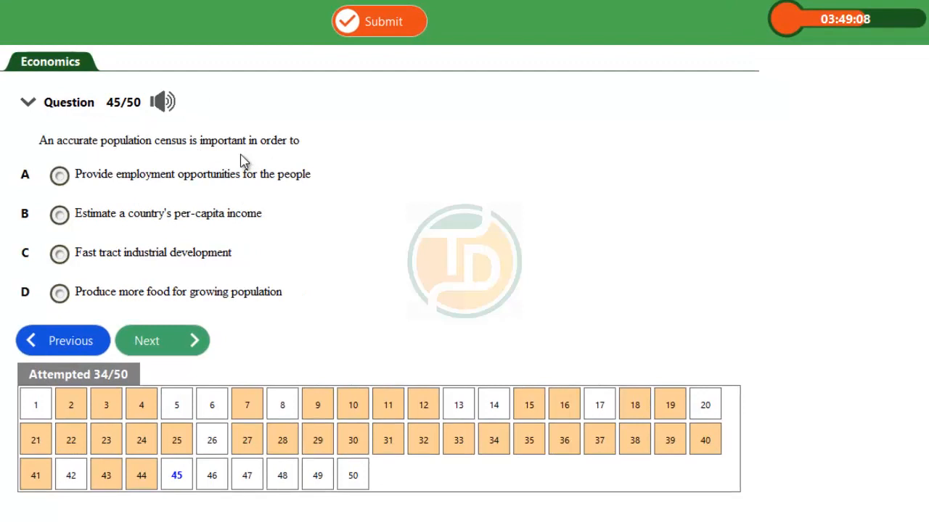
{"action": "mouse_move", "coordinate": [125, 159]}
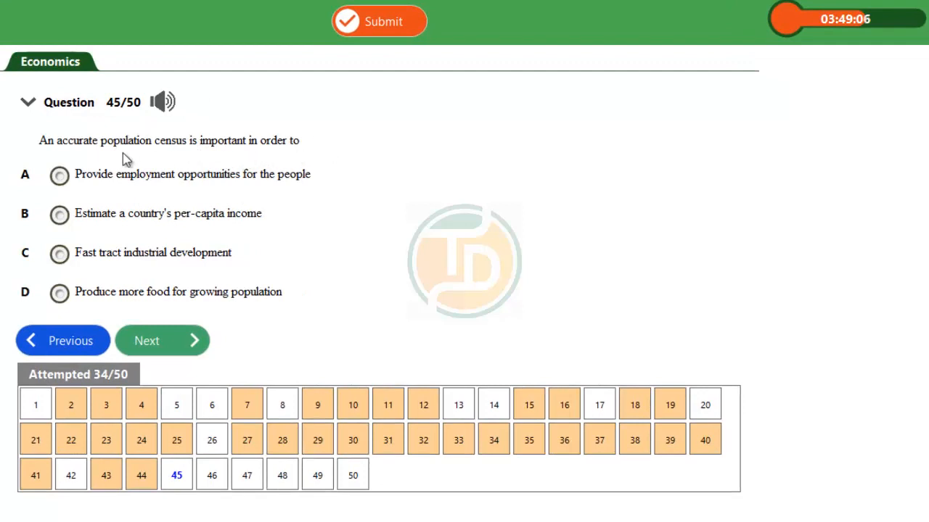
{"action": "mouse_move", "coordinate": [181, 156]}
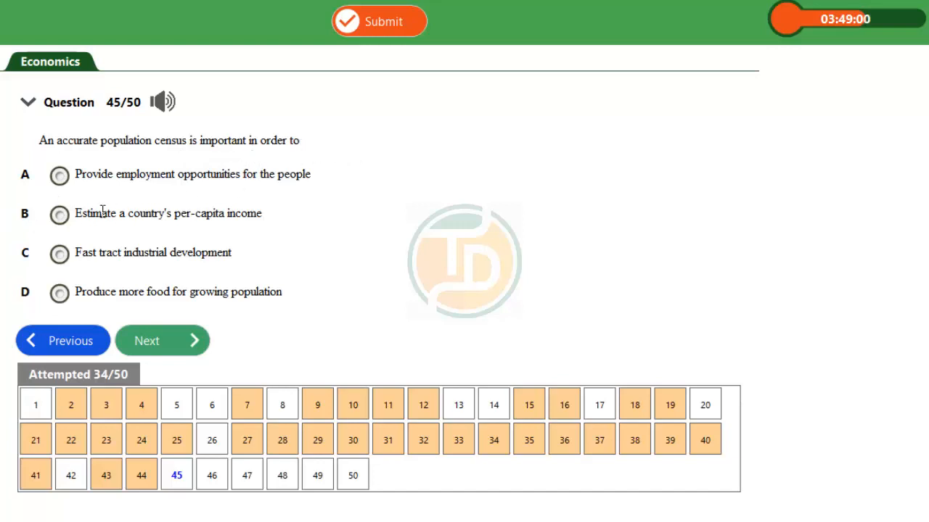
{"action": "mouse_move", "coordinate": [264, 197]}
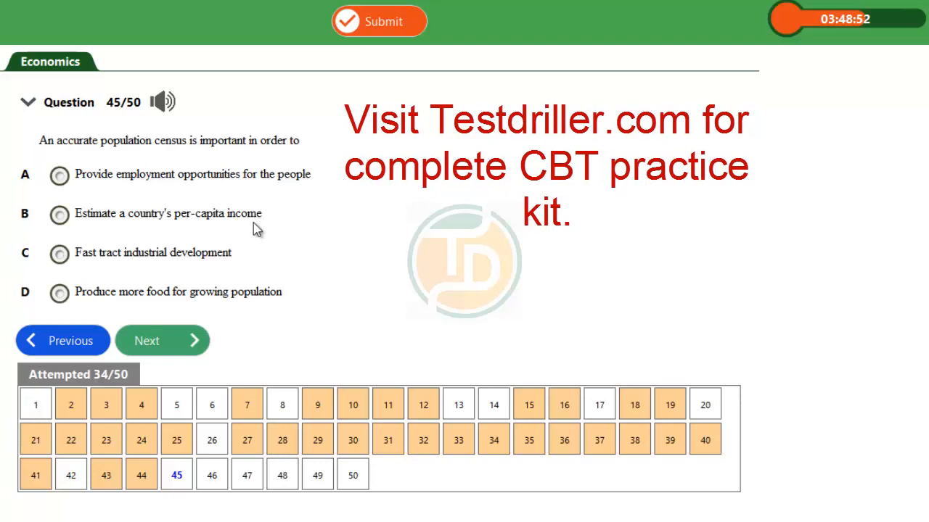
{"action": "mouse_move", "coordinate": [99, 271]}
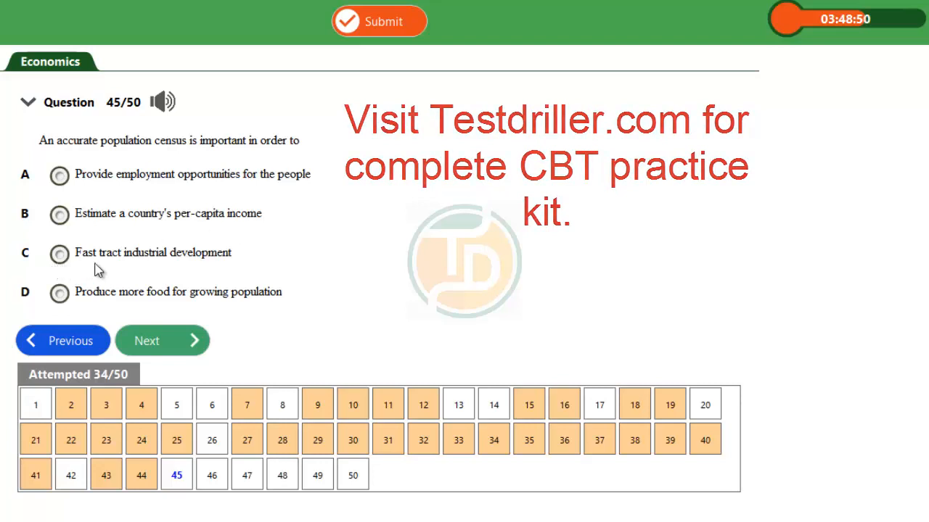
{"action": "mouse_move", "coordinate": [244, 270]}
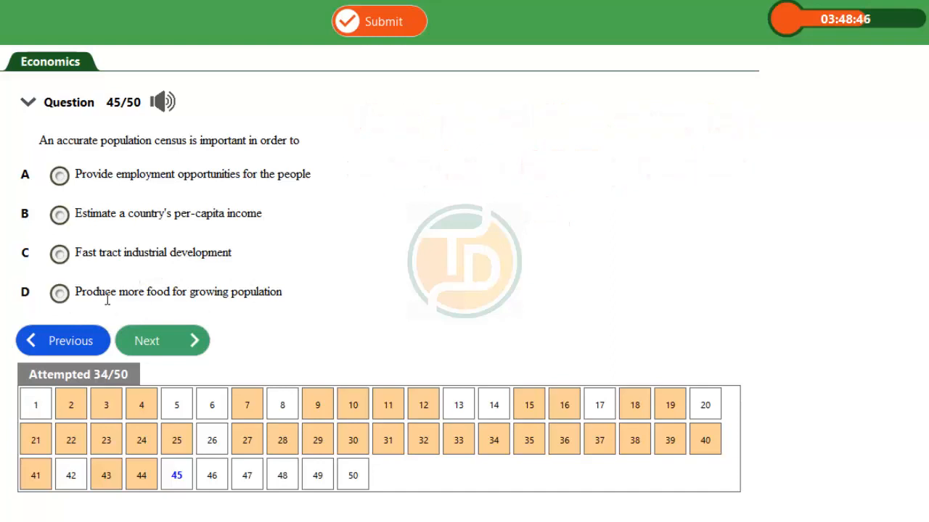
{"action": "mouse_move", "coordinate": [212, 299]}
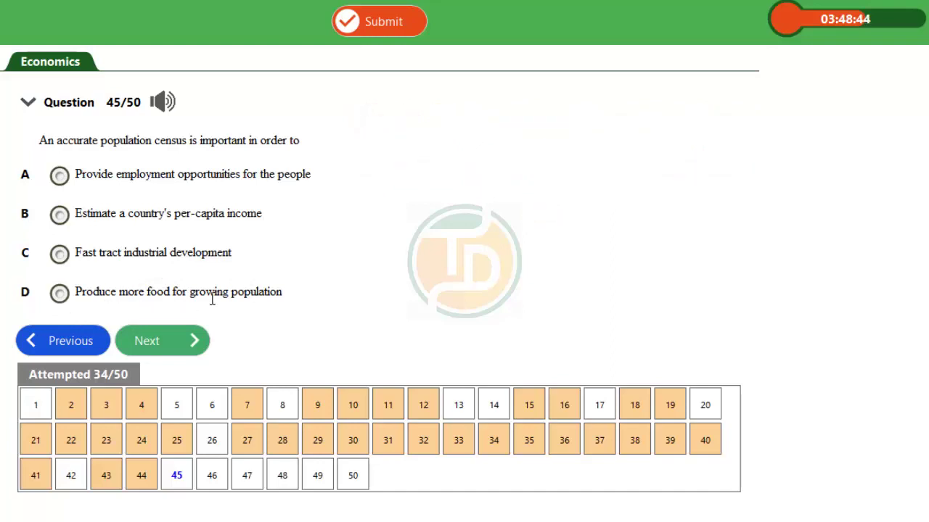
{"action": "mouse_move", "coordinate": [341, 328]}
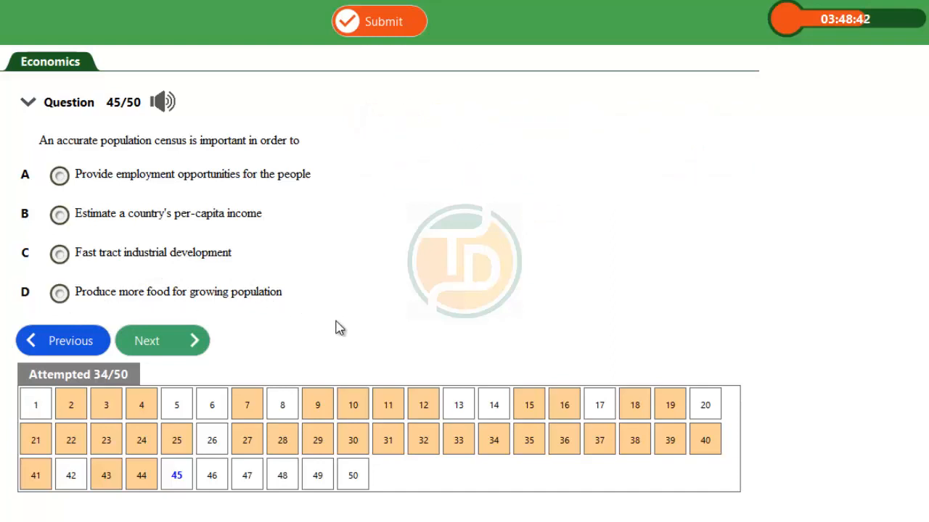
{"action": "mouse_move", "coordinate": [134, 160]}
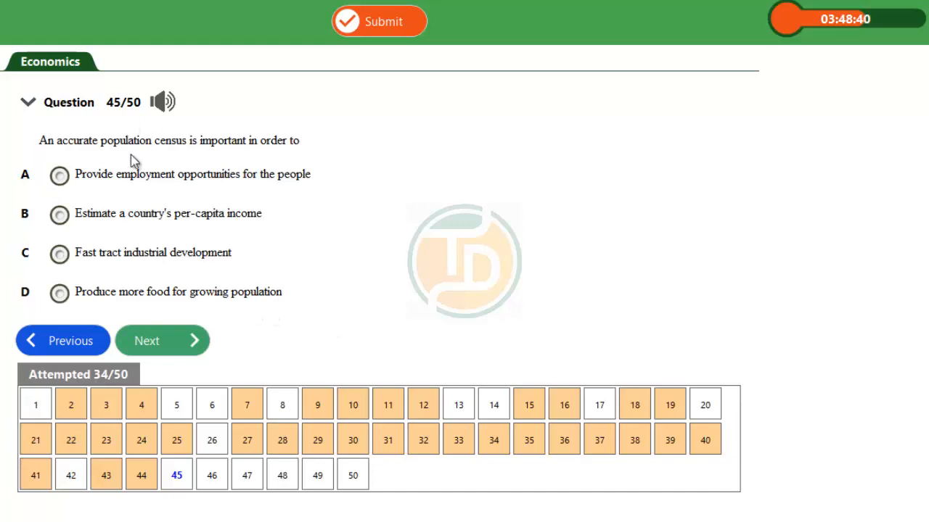
{"action": "mouse_move", "coordinate": [169, 161]}
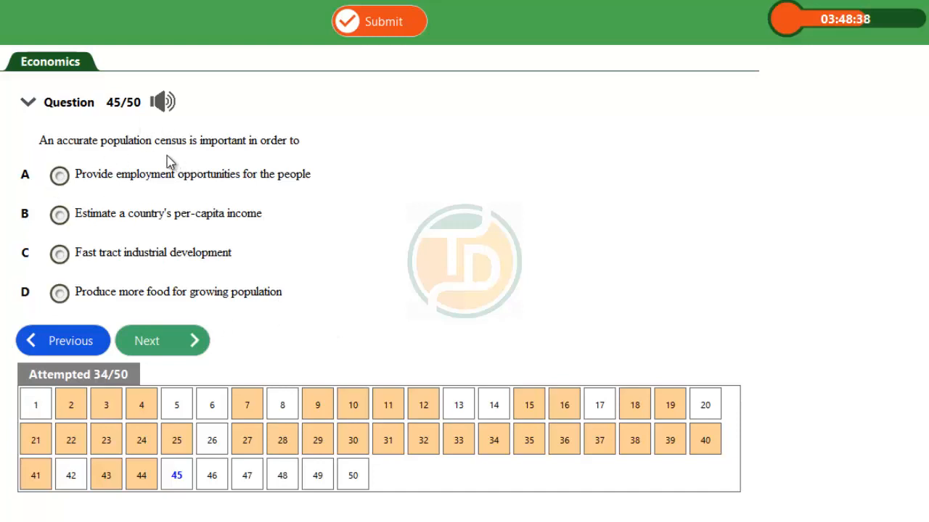
{"action": "mouse_move", "coordinate": [174, 161]}
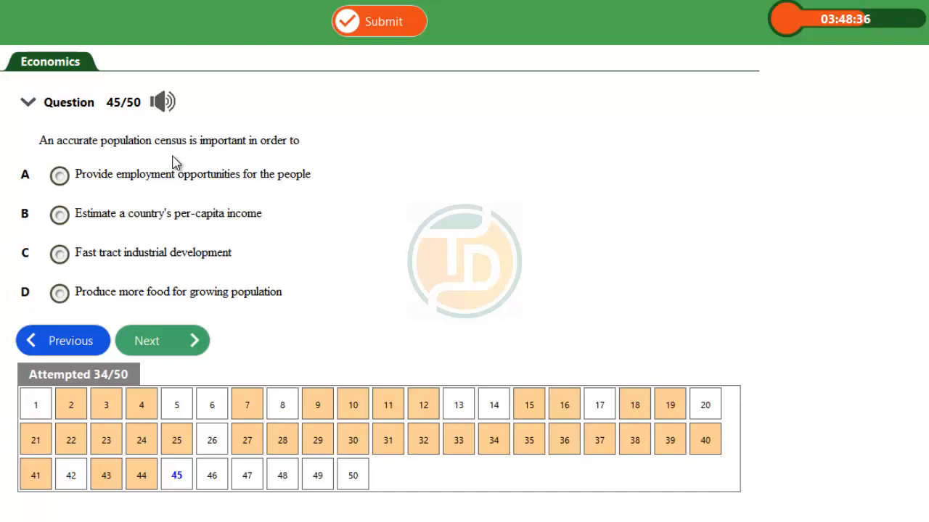
{"action": "mouse_move", "coordinate": [241, 165]}
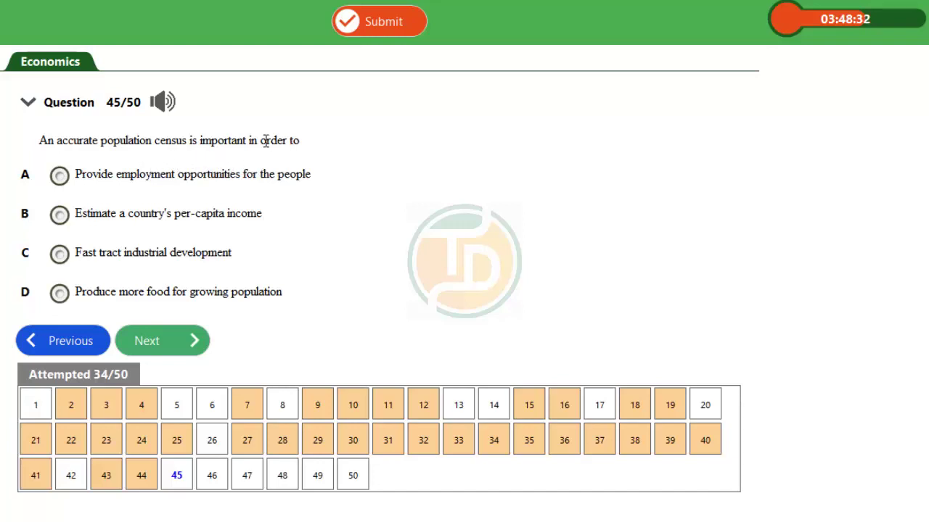
{"action": "mouse_move", "coordinate": [186, 165]}
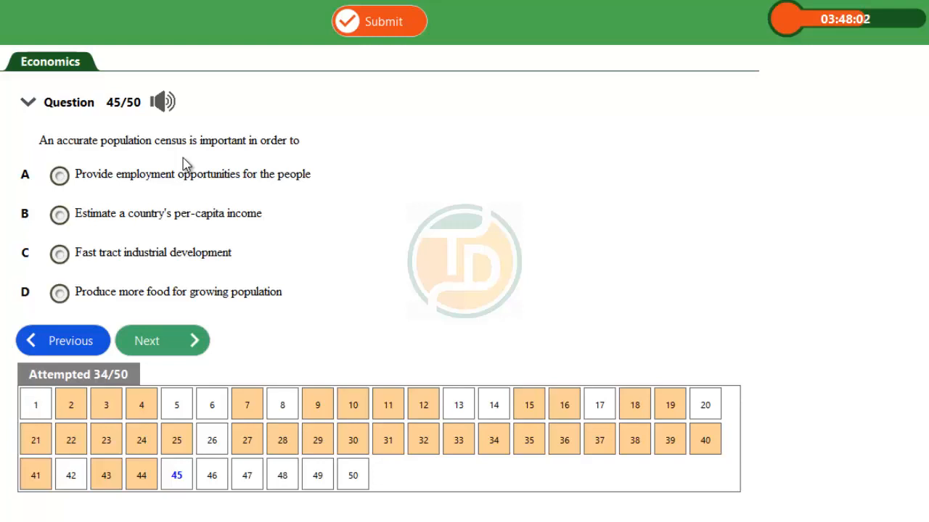
{"action": "mouse_move", "coordinate": [172, 162]}
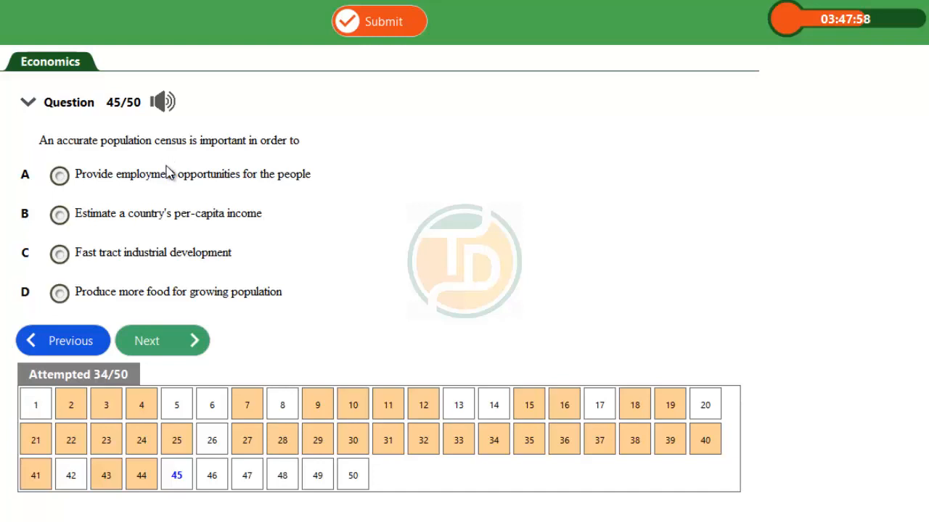
{"action": "mouse_move", "coordinate": [47, 203]}
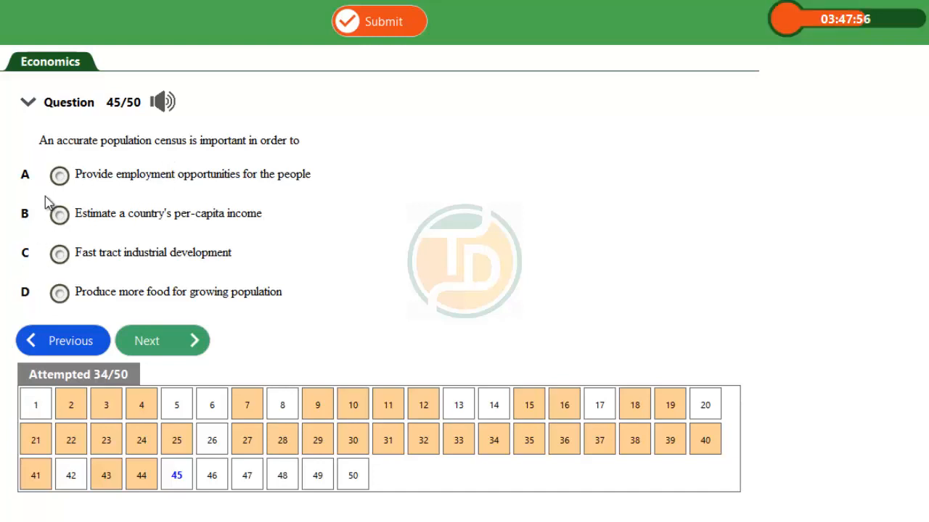
{"action": "mouse_move", "coordinate": [108, 209]}
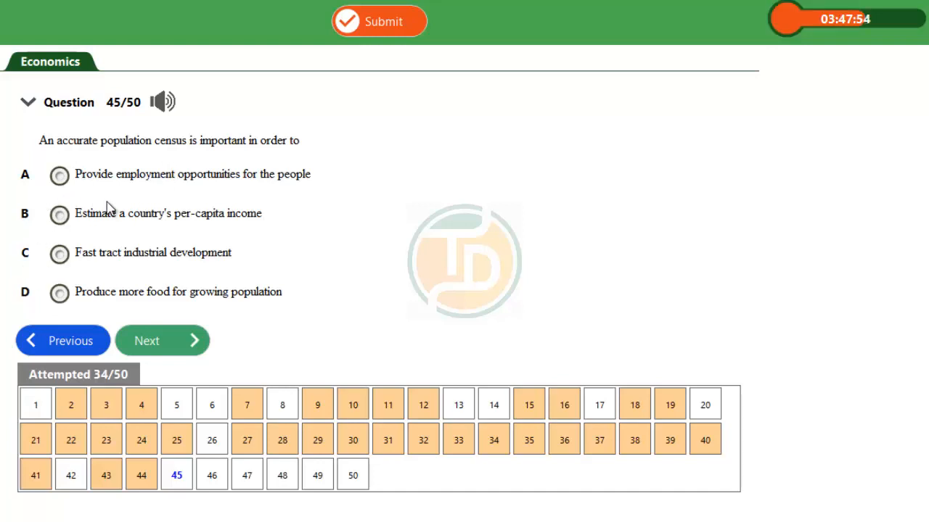
{"action": "mouse_move", "coordinate": [201, 189]}
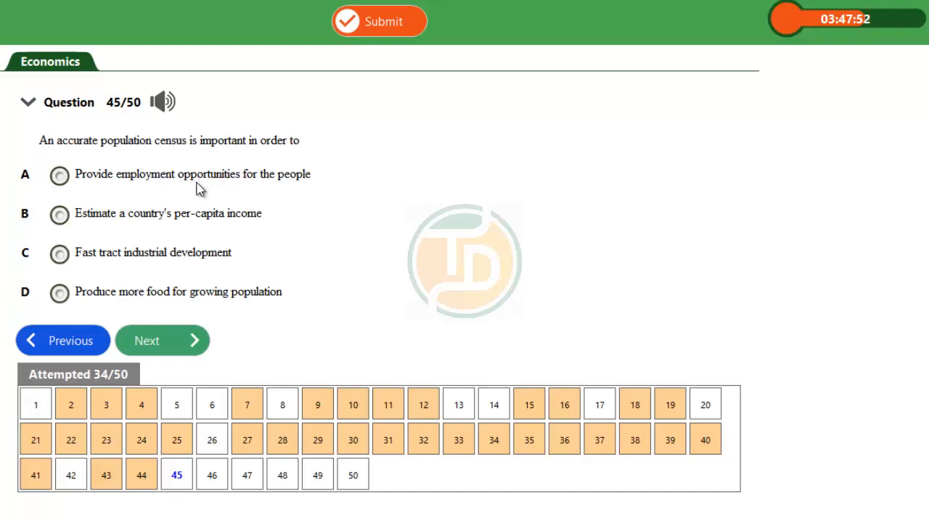
{"action": "mouse_move", "coordinate": [281, 194]}
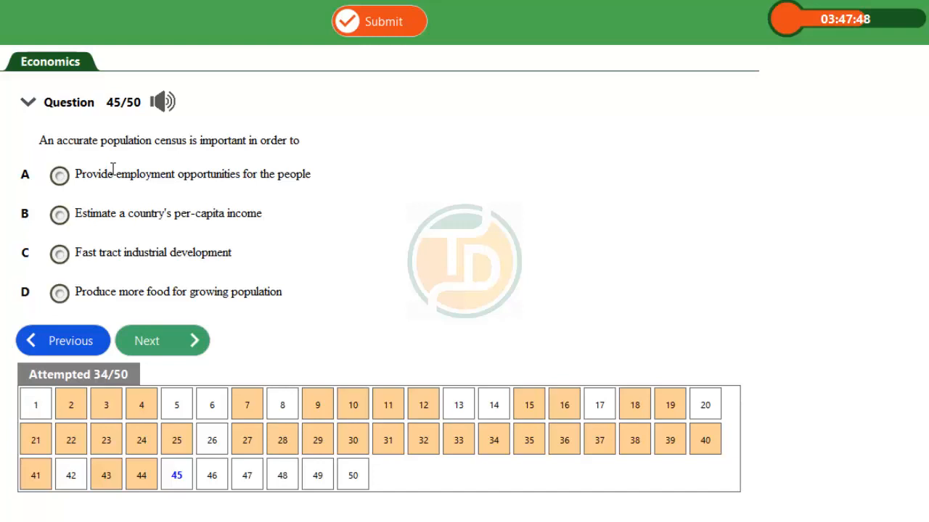
{"action": "mouse_move", "coordinate": [168, 200]}
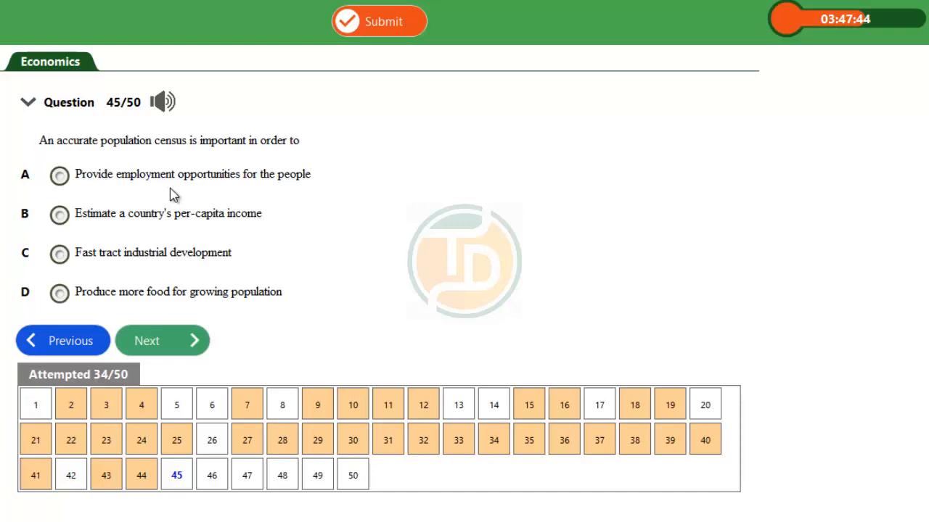
{"action": "mouse_move", "coordinate": [316, 224]}
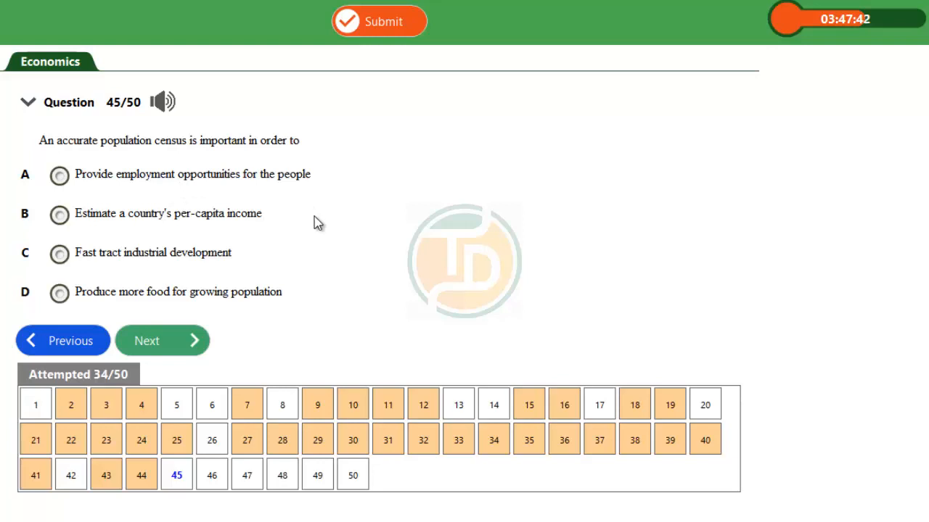
{"action": "mouse_move", "coordinate": [325, 224]}
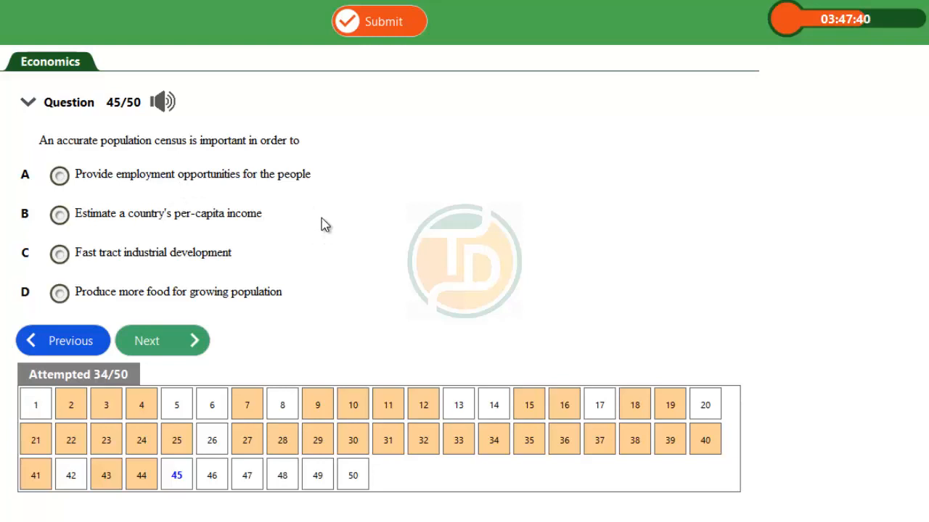
{"action": "mouse_move", "coordinate": [154, 169]}
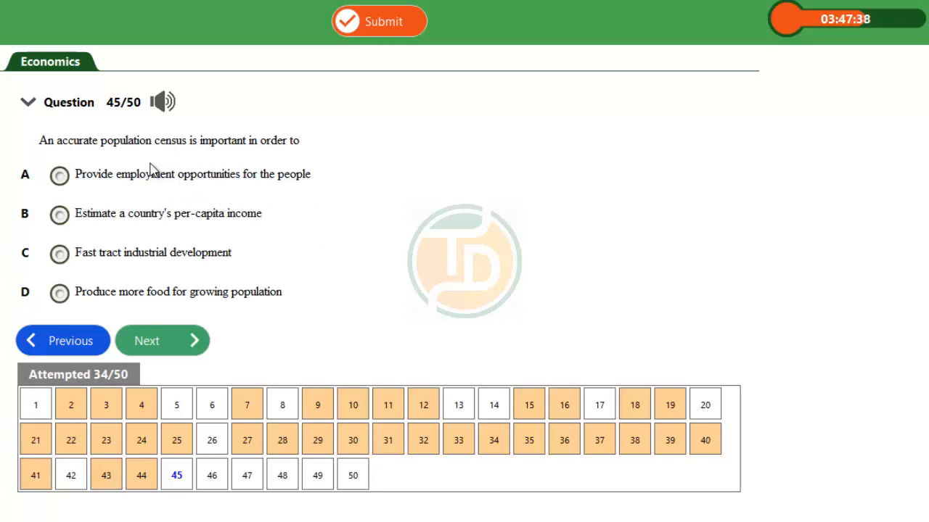
{"action": "mouse_move", "coordinate": [284, 247]}
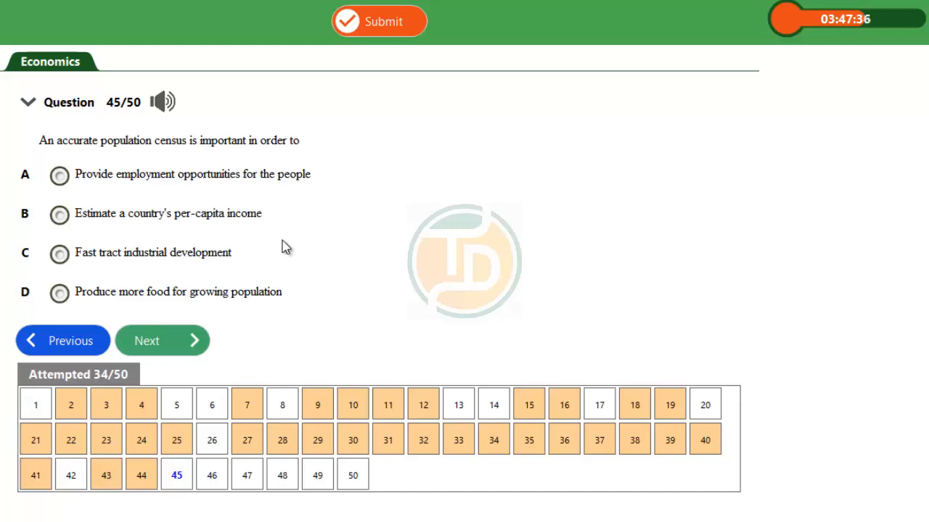
{"action": "mouse_move", "coordinate": [99, 231]}
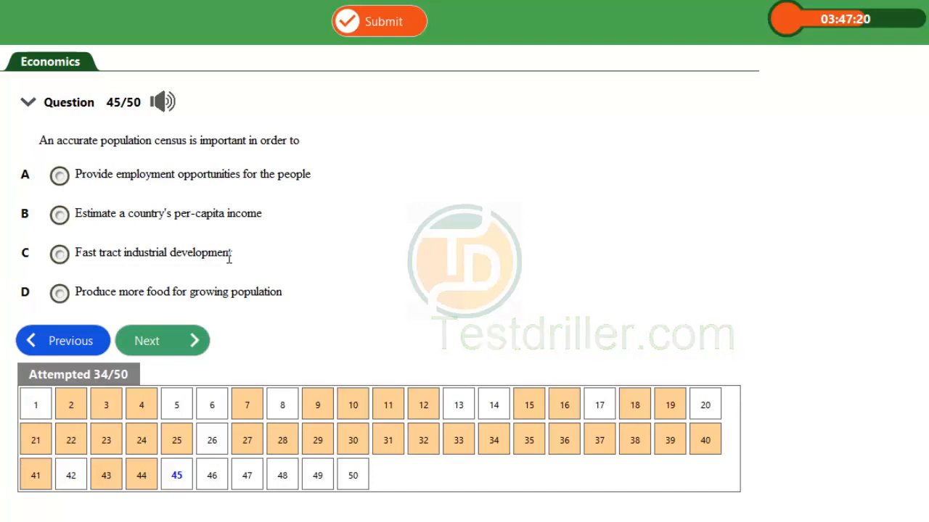
{"action": "mouse_move", "coordinate": [215, 264]}
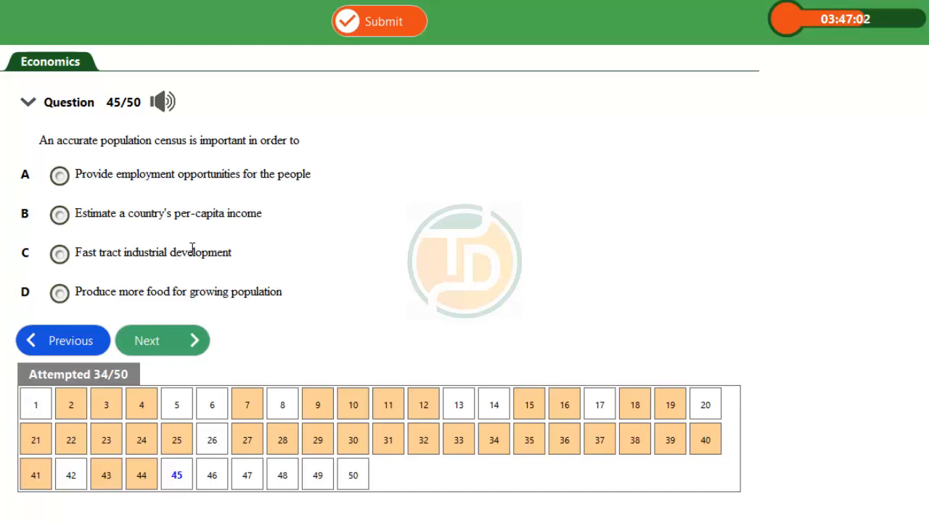
{"action": "mouse_move", "coordinate": [128, 316]}
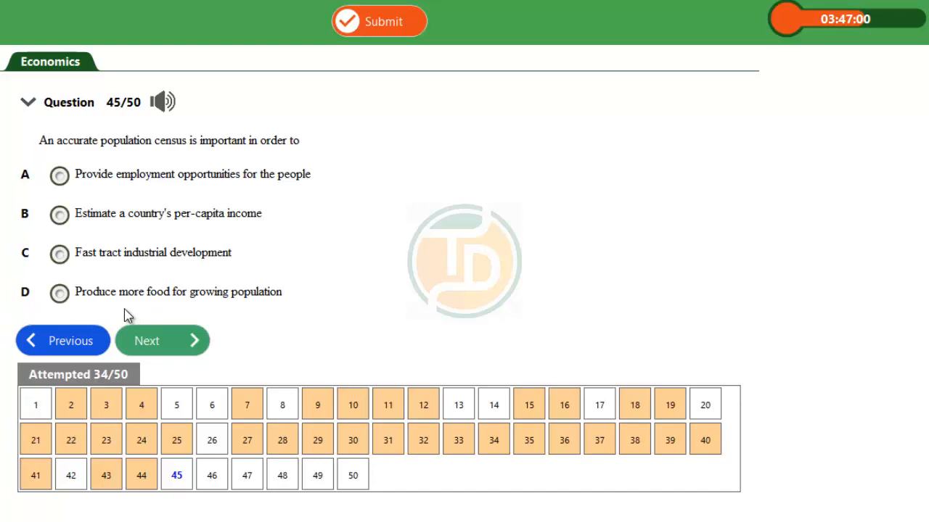
{"action": "mouse_move", "coordinate": [296, 314]}
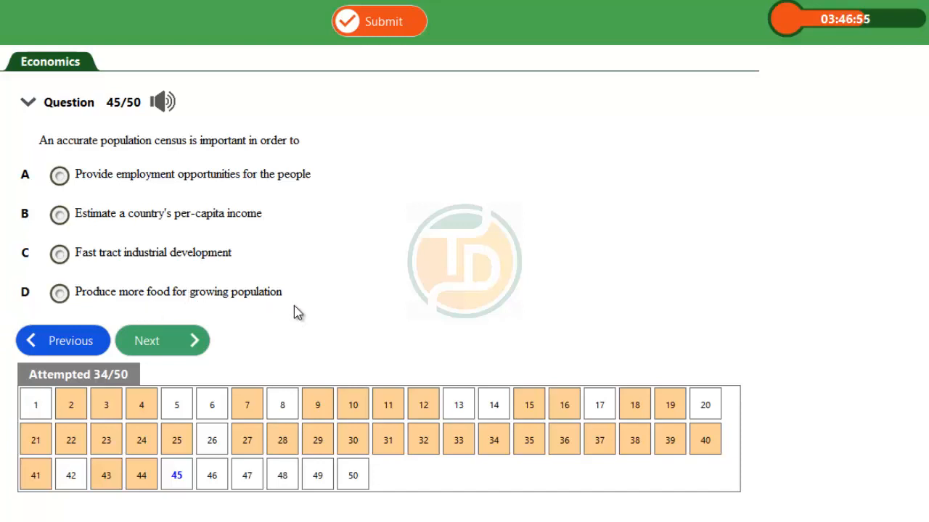
{"action": "mouse_move", "coordinate": [235, 319]}
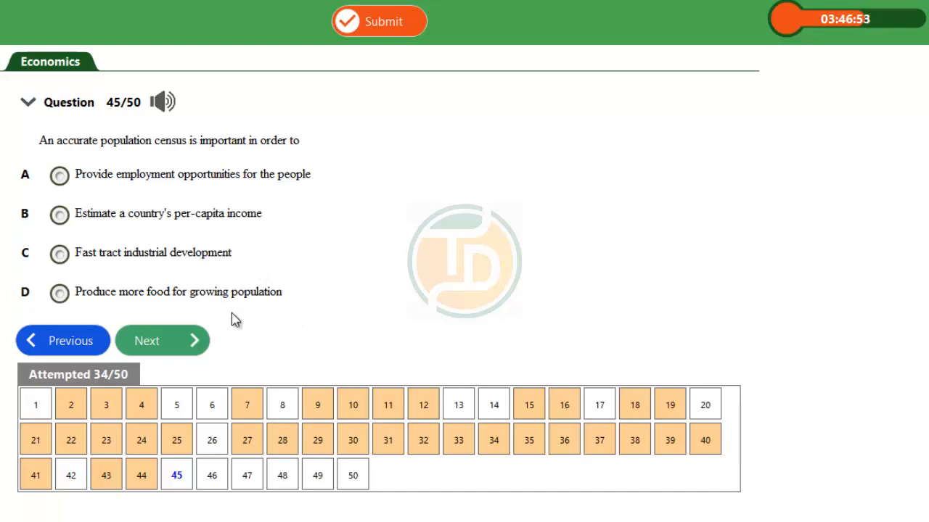
{"action": "mouse_move", "coordinate": [266, 339]}
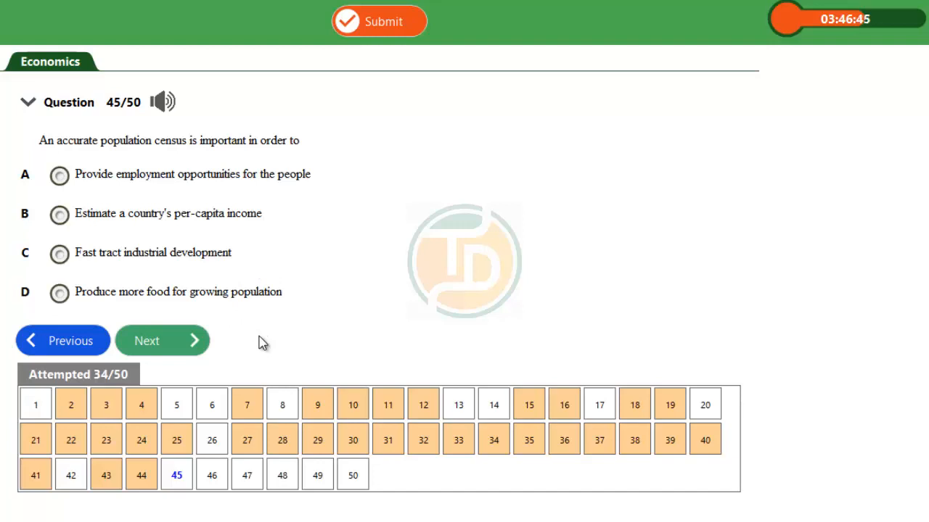
{"action": "mouse_move", "coordinate": [256, 355]}
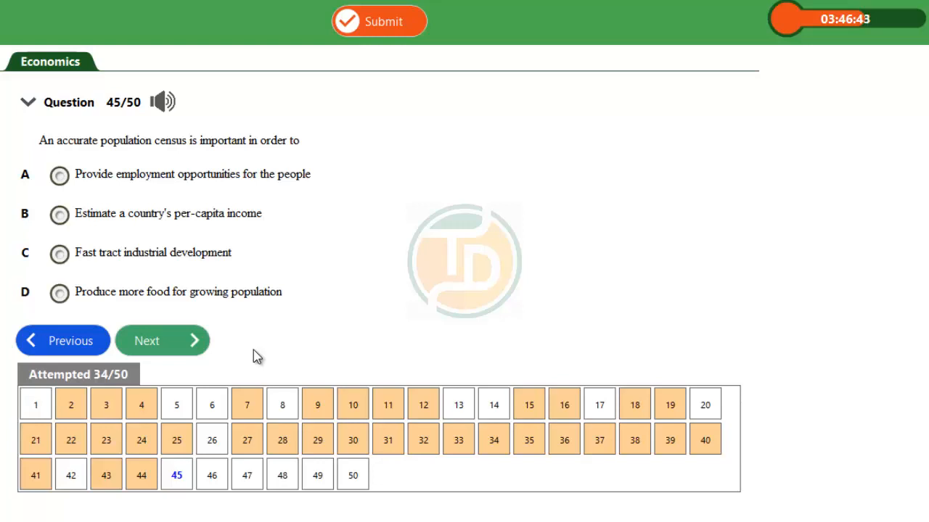
{"action": "mouse_move", "coordinate": [249, 358]}
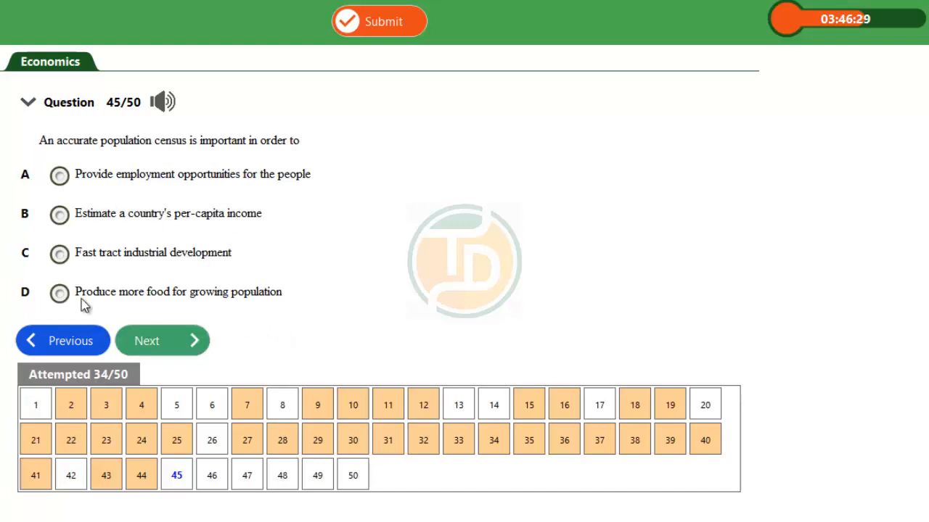
{"action": "mouse_move", "coordinate": [167, 234]}
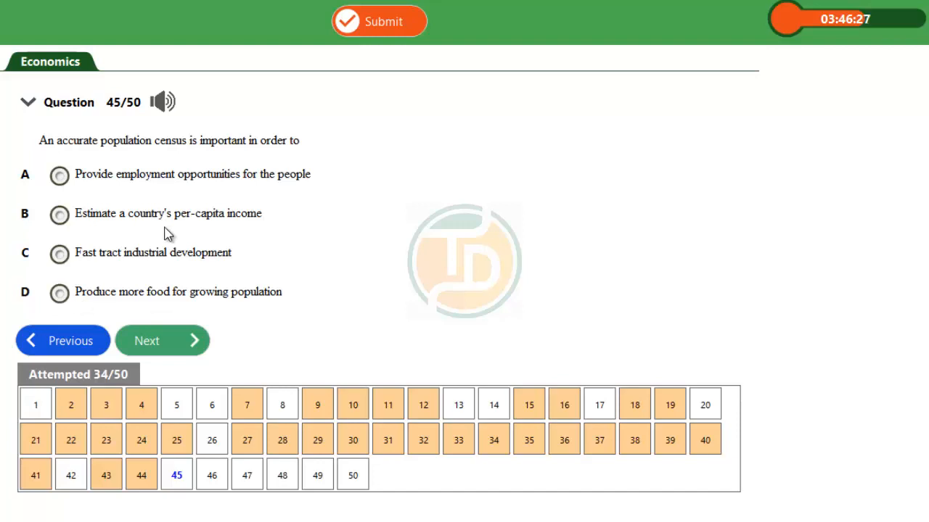
{"action": "mouse_move", "coordinate": [139, 250]}
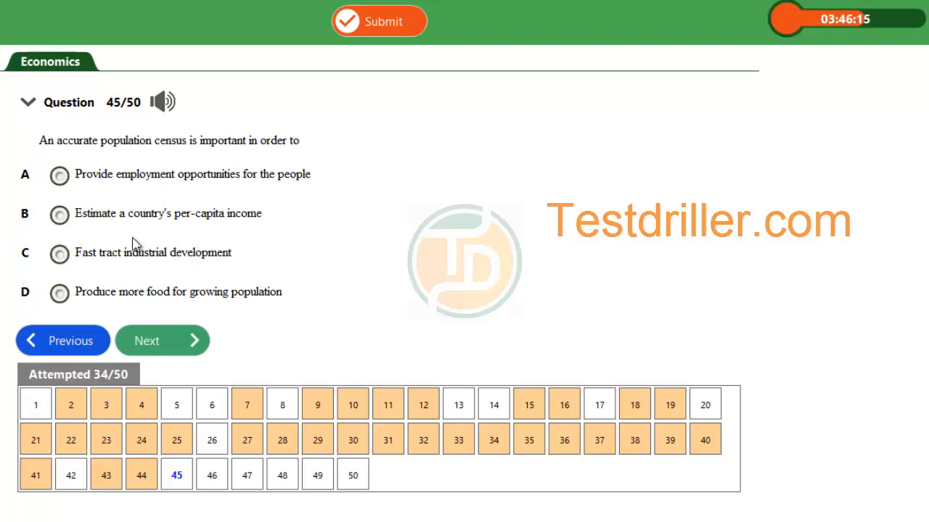
{"action": "mouse_move", "coordinate": [74, 200]}
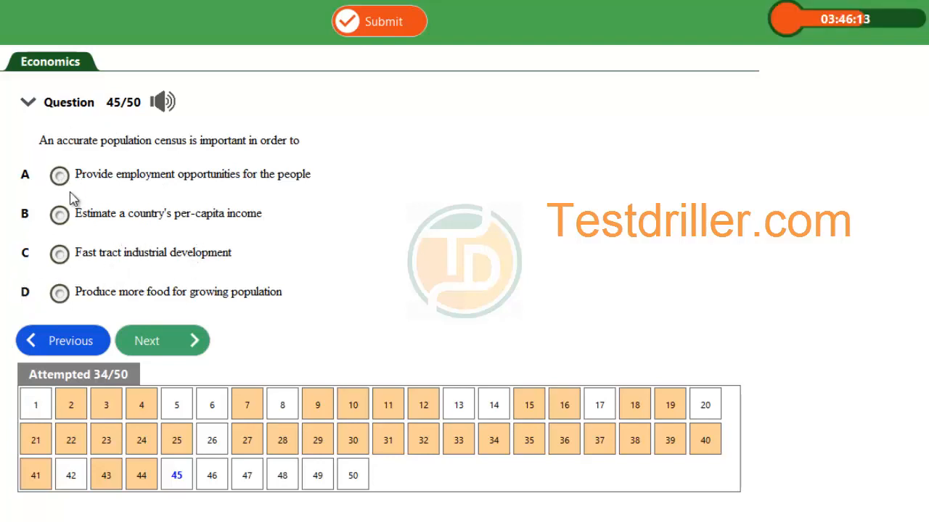
{"action": "mouse_move", "coordinate": [235, 225]}
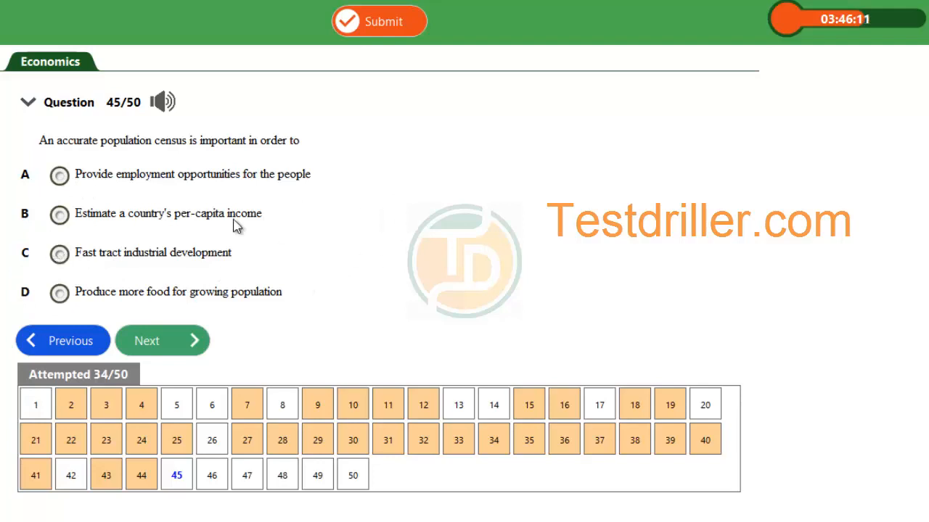
{"action": "mouse_move", "coordinate": [206, 252]}
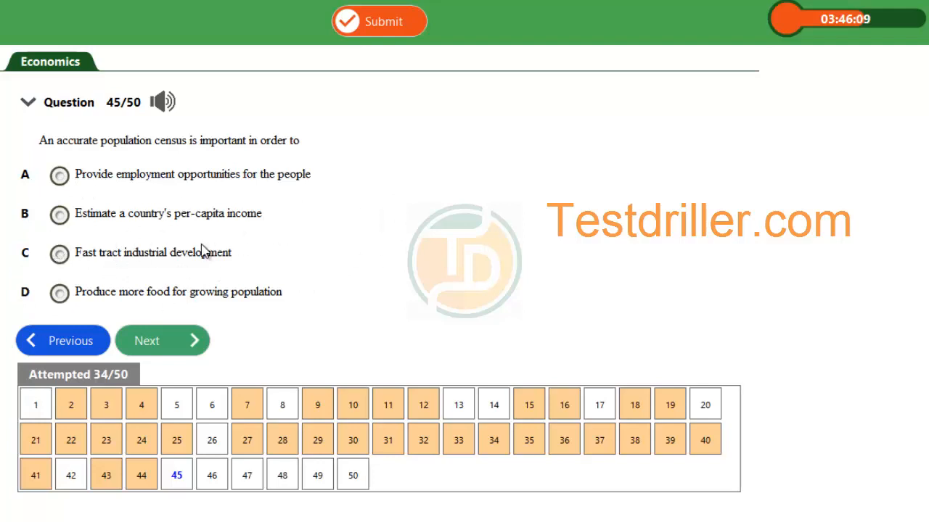
{"action": "mouse_move", "coordinate": [127, 255]}
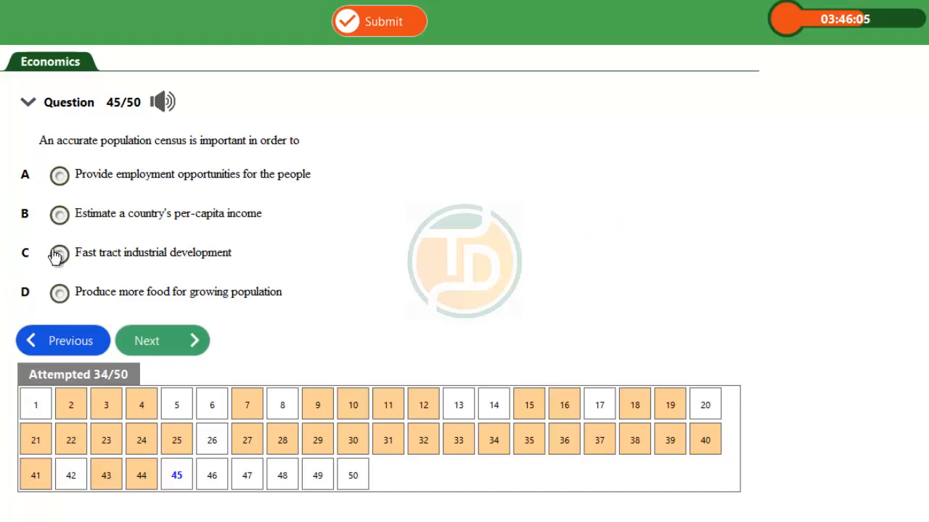
{"action": "mouse_move", "coordinate": [46, 250]}
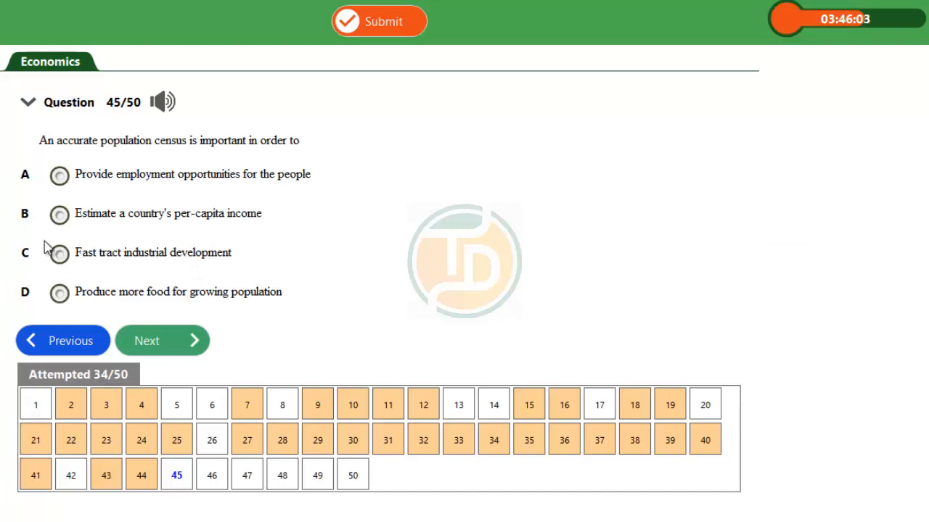
{"action": "mouse_move", "coordinate": [61, 244]}
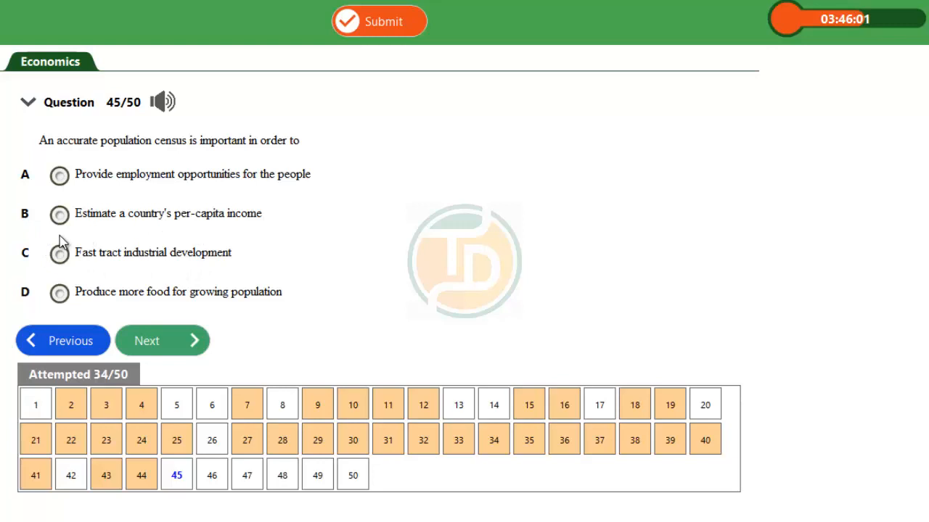
{"action": "mouse_move", "coordinate": [165, 247]}
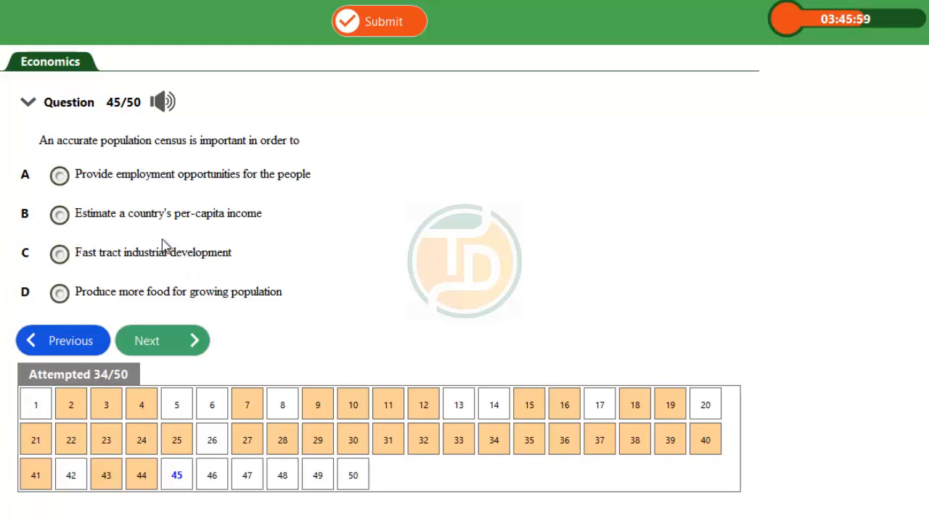
{"action": "mouse_move", "coordinate": [235, 244]}
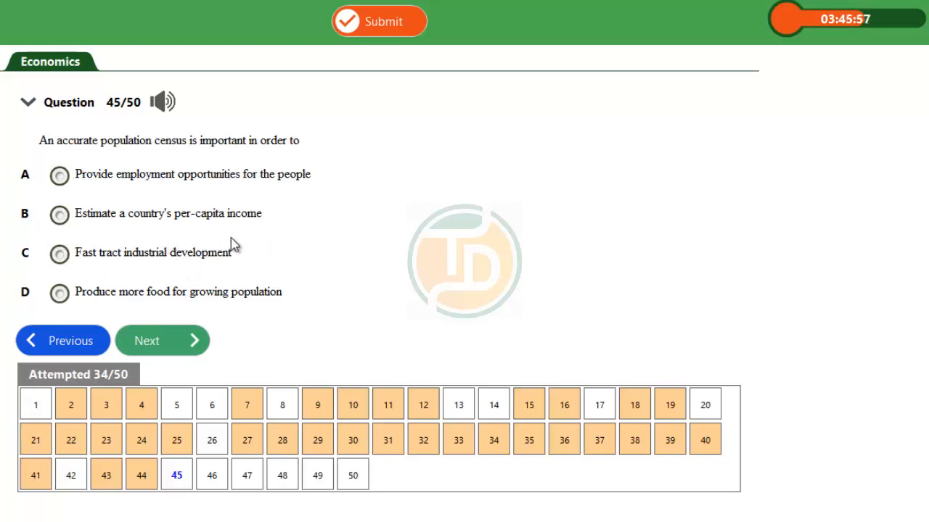
{"action": "mouse_move", "coordinate": [146, 339]}
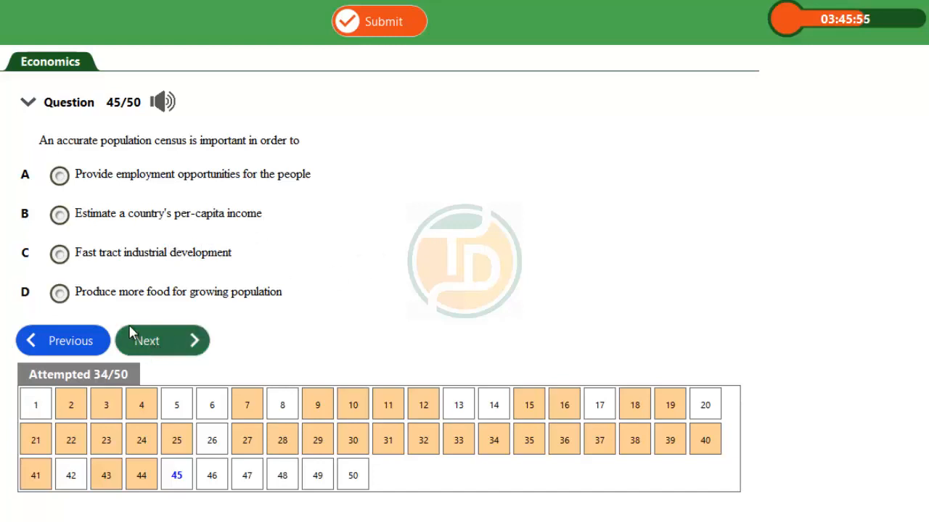
{"action": "mouse_move", "coordinate": [113, 238]}
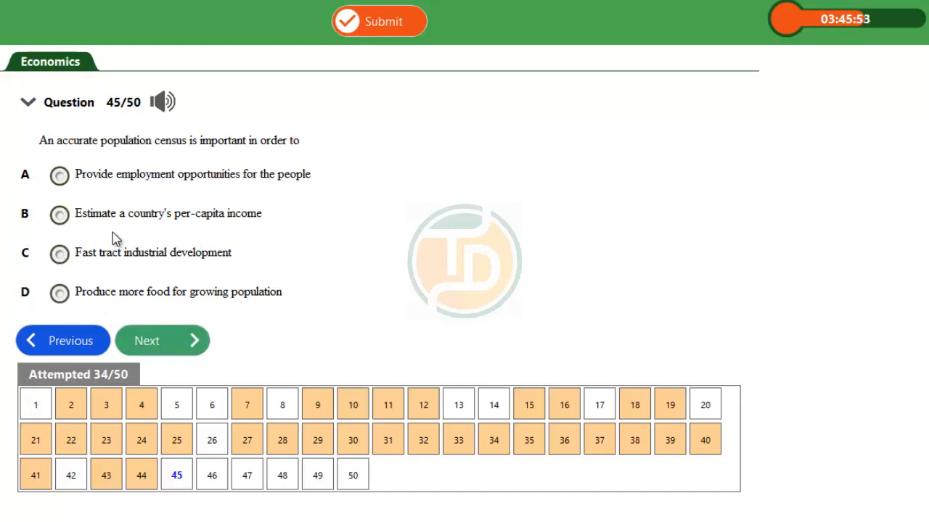
{"action": "mouse_move", "coordinate": [90, 221]}
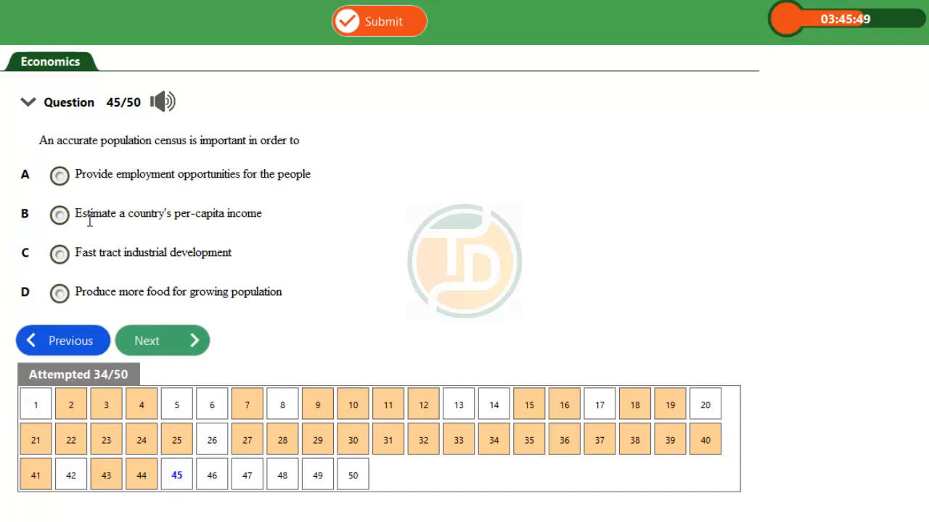
{"action": "mouse_move", "coordinate": [131, 235]}
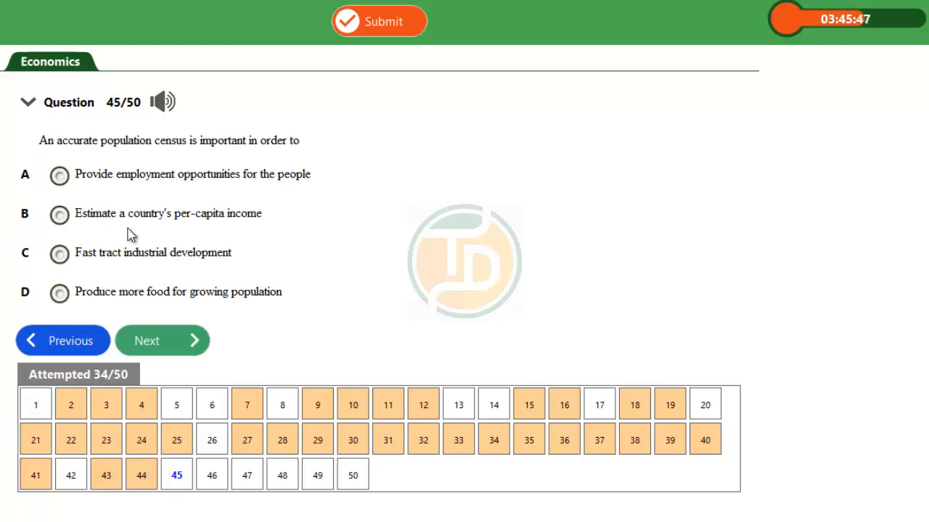